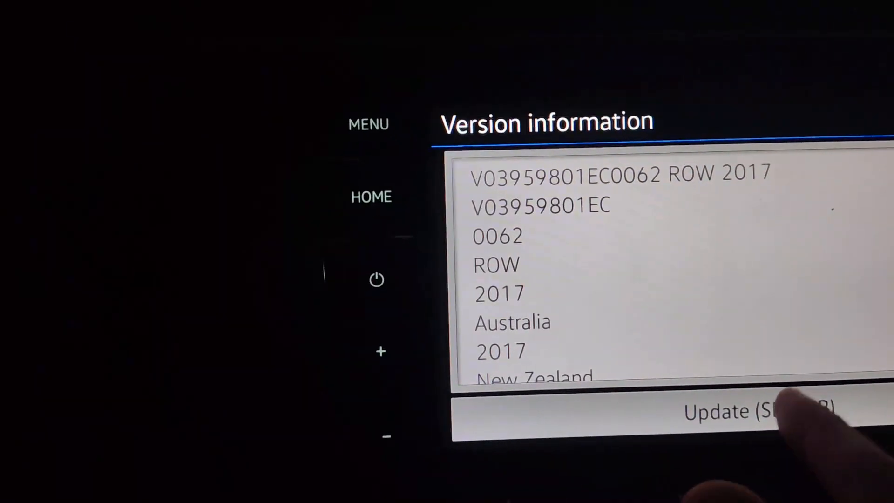
Start the SD card software update from the Version information screen.
{"action": "left_click", "coordinate": [753, 410]}
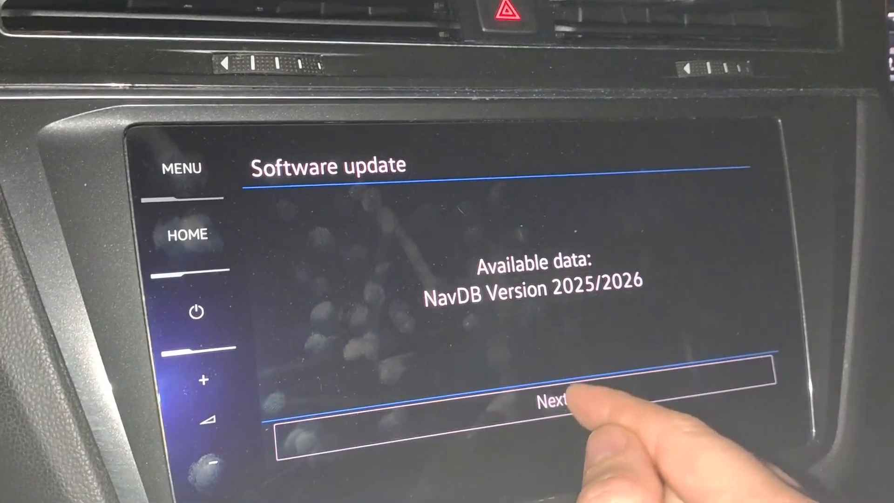
Confirm installation of the NavDB Version 2025/2026 map data.
{"action": "left_click", "coordinate": [547, 402]}
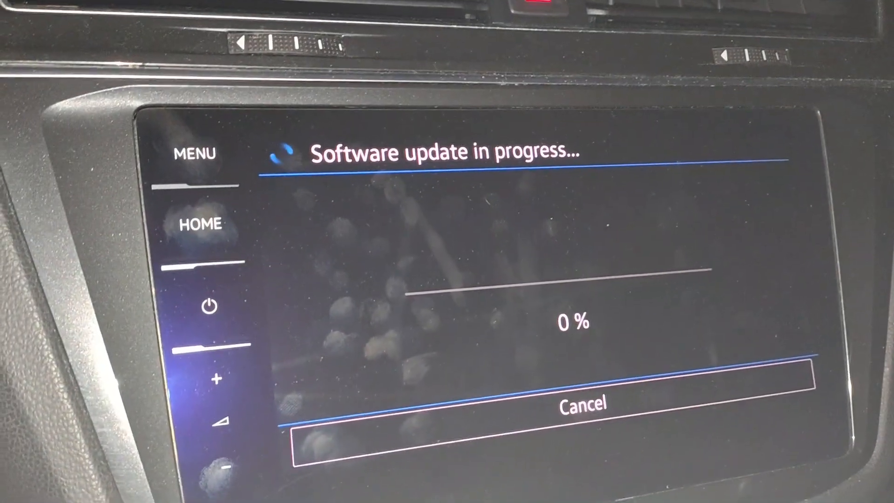